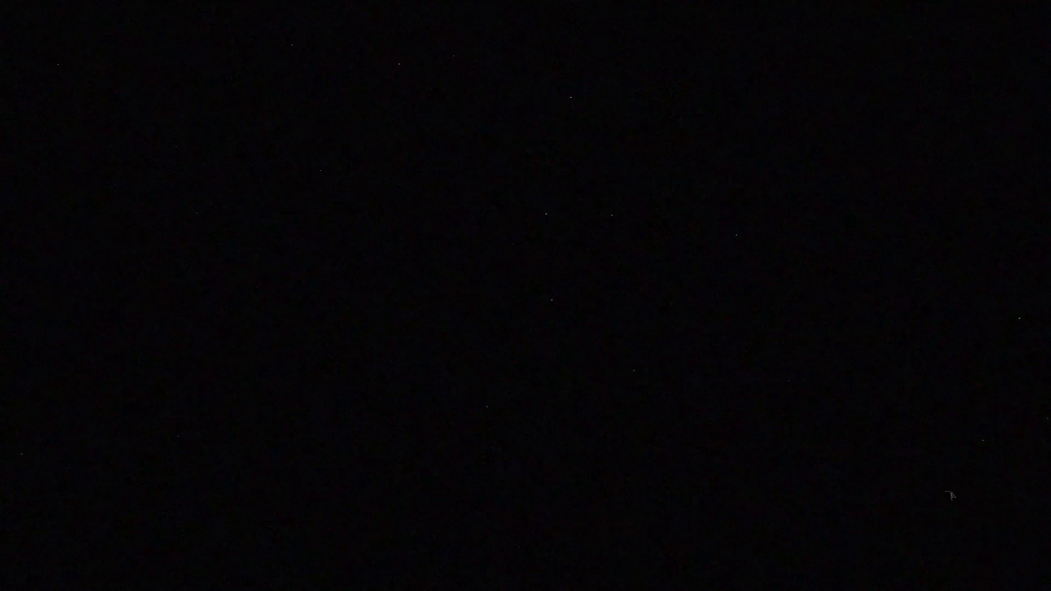
{"action": "mouse_move", "coordinate": [75, 132]}
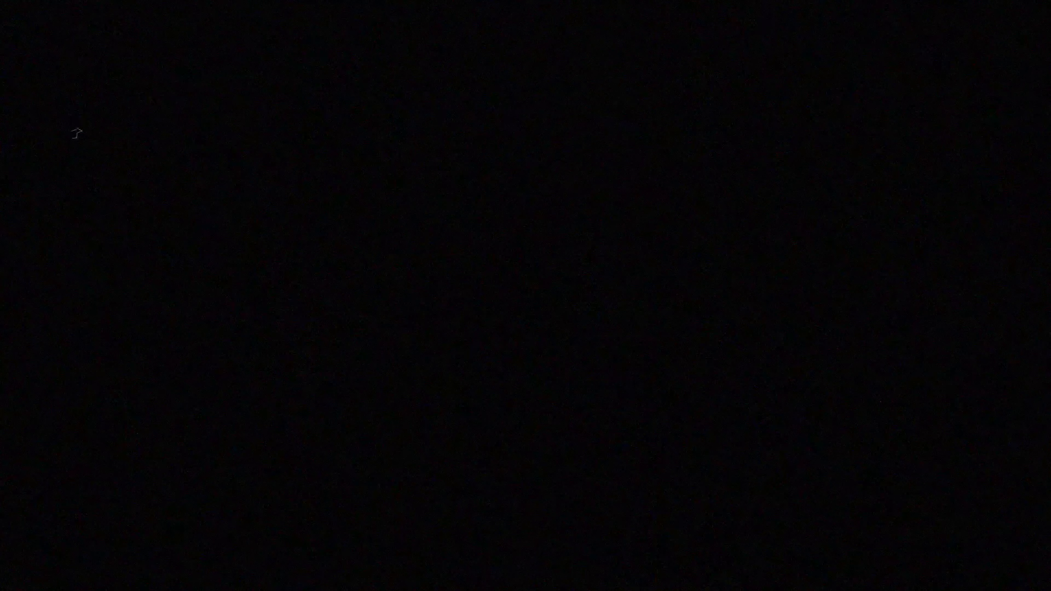